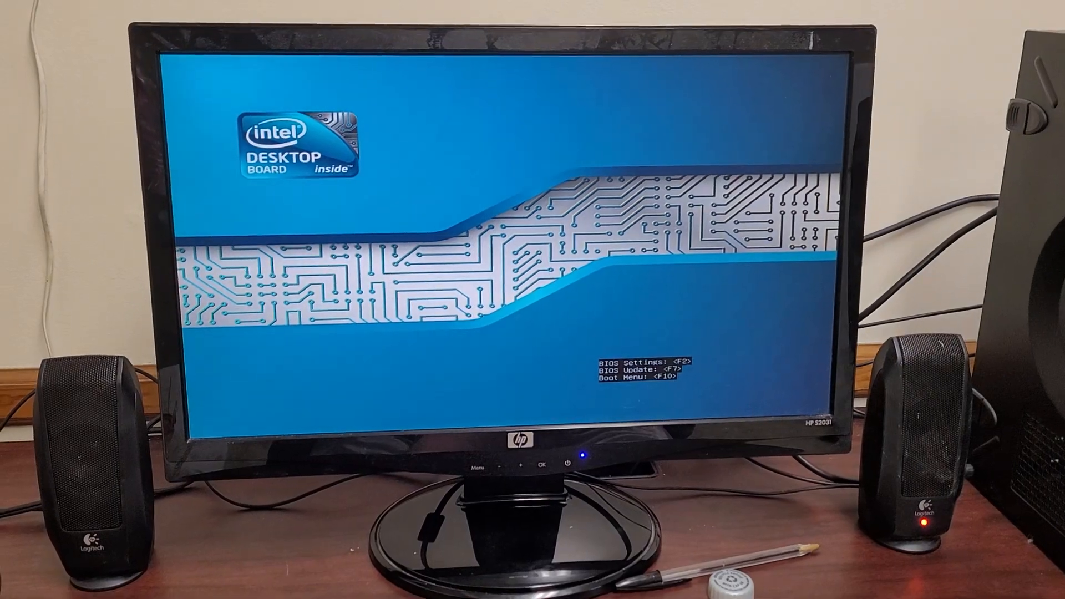
Press F2 at the Intel Desktop Board splash to enter Visual BIOS setup
{"action": "key", "text": "f2"}
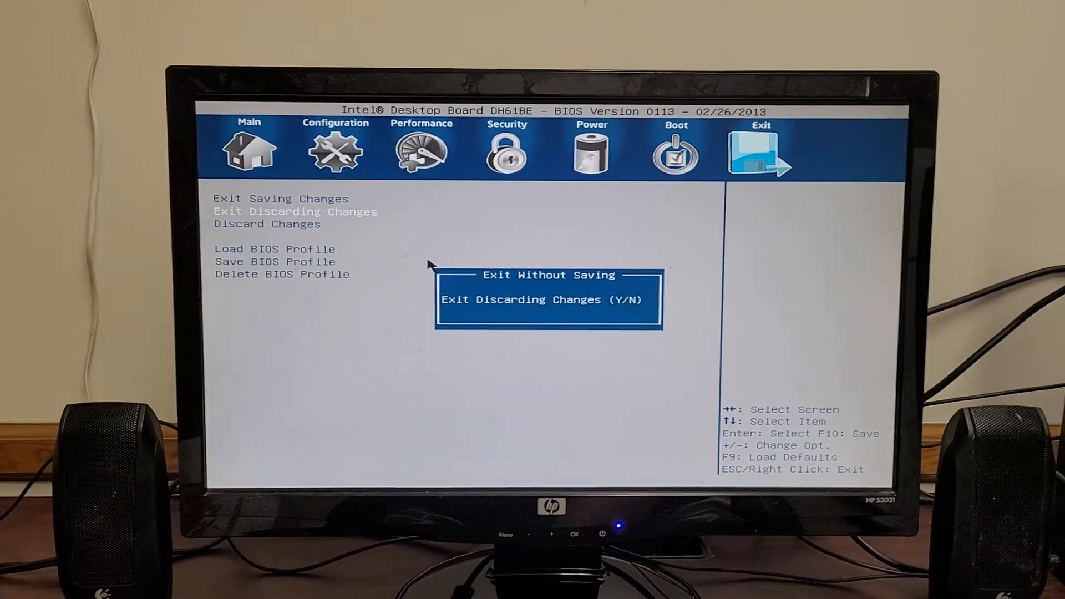
Confirm Exit Discarding Changes with Y so the system reboots to the splash
{"action": "key", "text": "y"}
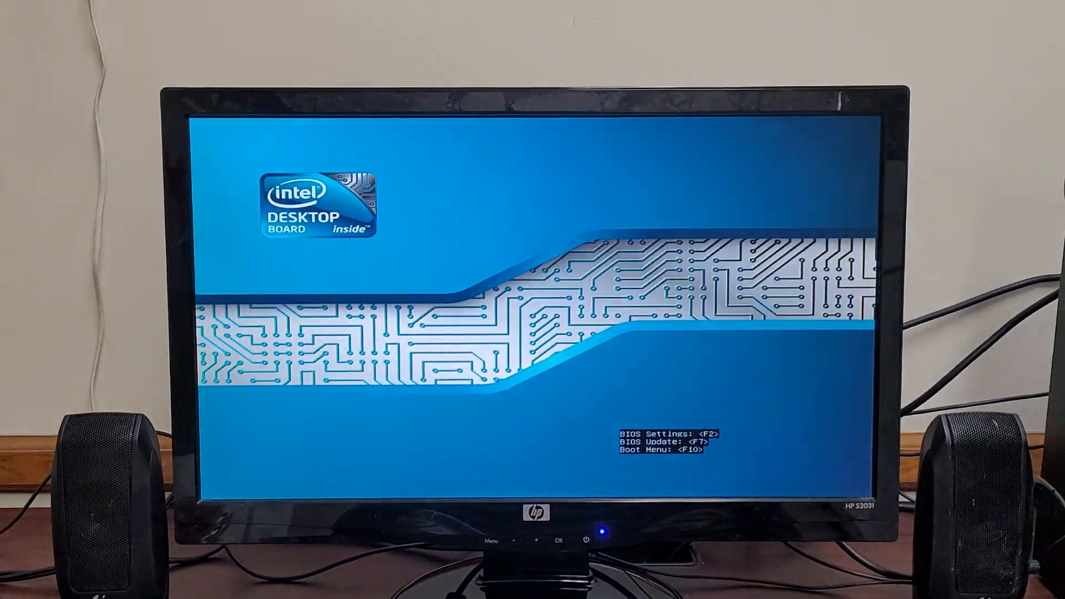